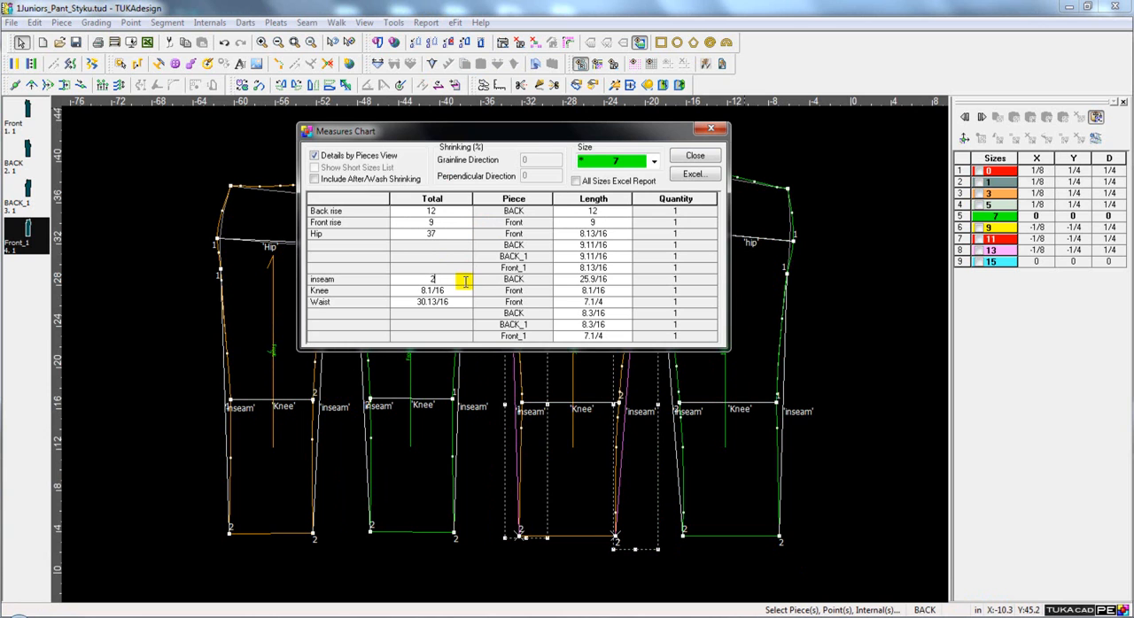
Step: Enter inseam 28 and knee 9 in the trouser pattern's Total cells
type("28")
left_click(431, 290)
type("9")
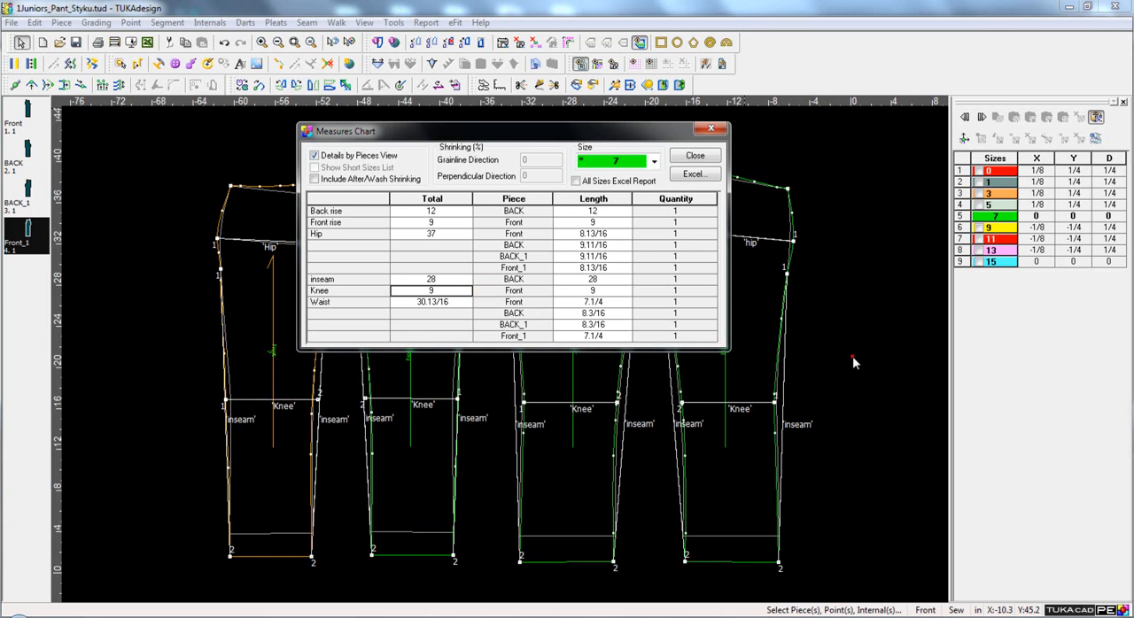
left_click(694, 156)
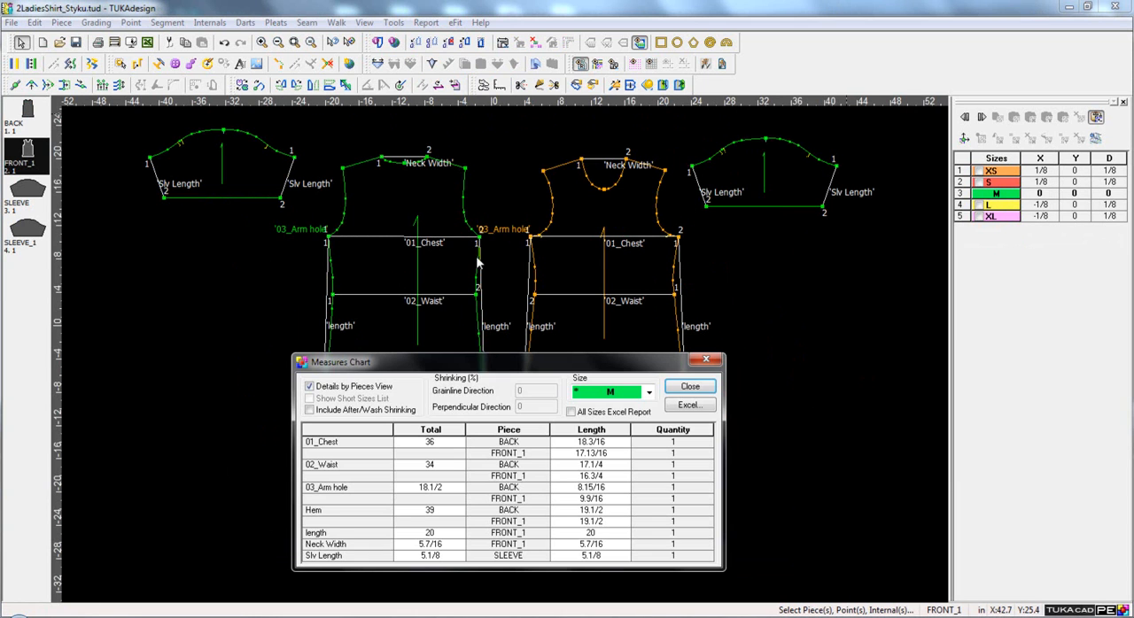
Step: Set chest 38, waist 35, length 21 and neck width 7, then close the chart
left_click(430, 442)
type("38")
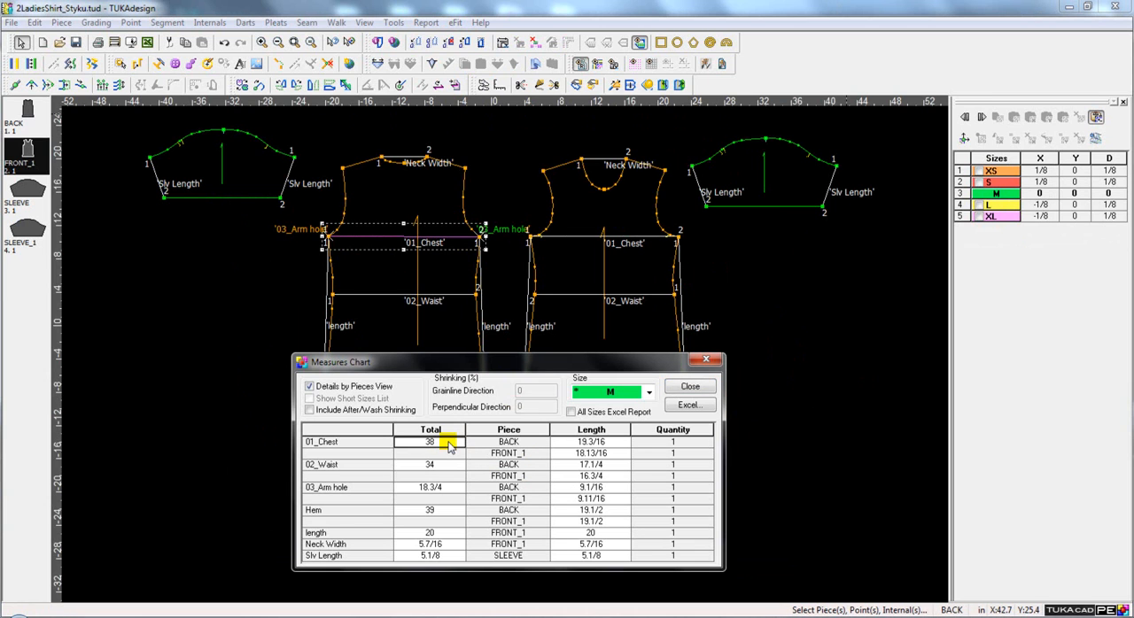
left_click(430, 464)
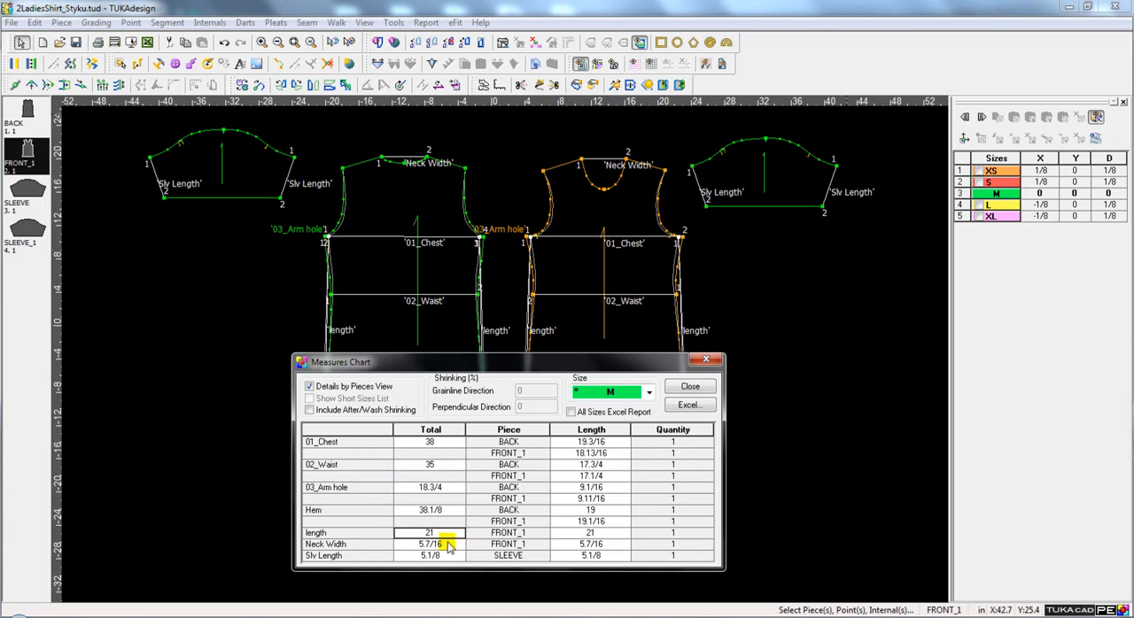
left_click(429, 546)
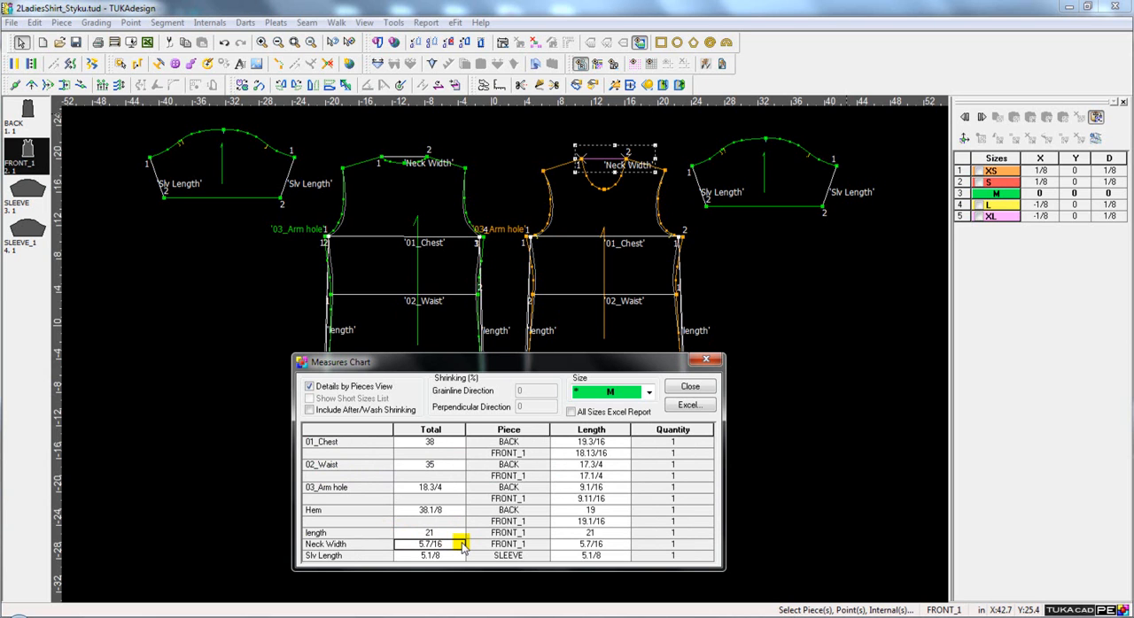
type("7")
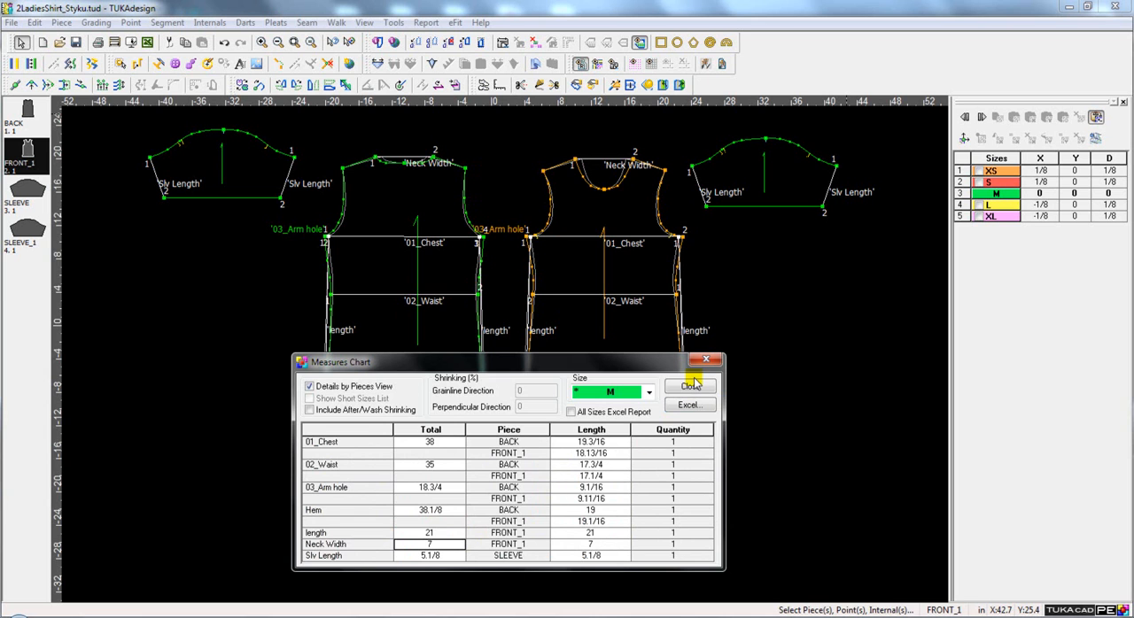
left_click(689, 386)
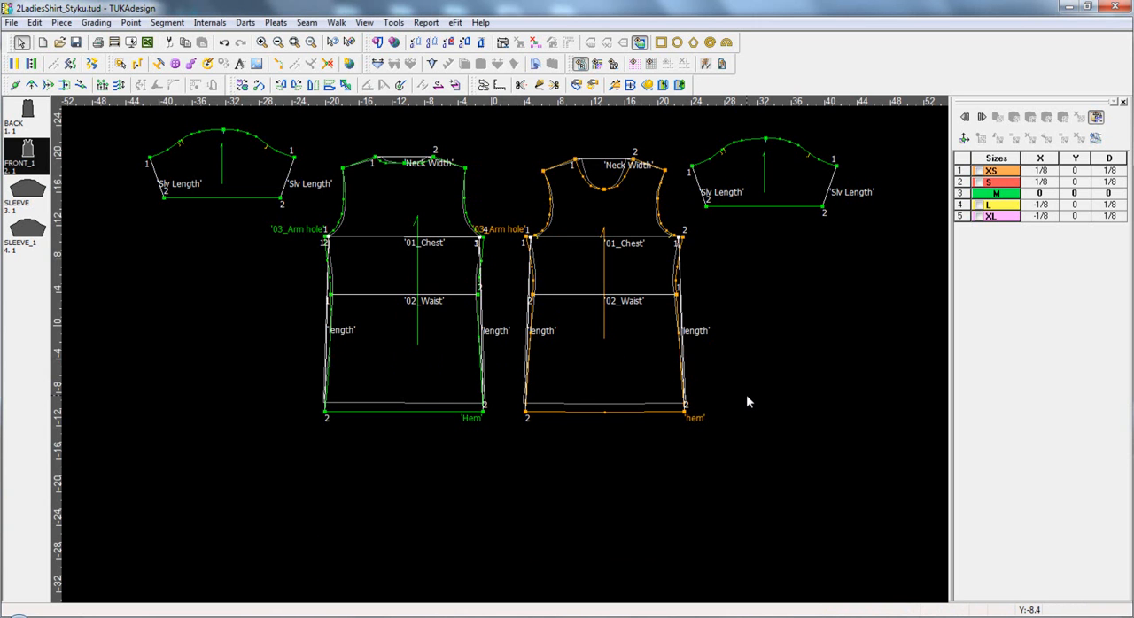
Step: Show the nested XS–XL sizes and list chart totals for every size instead of per piece
left_click(410, 60)
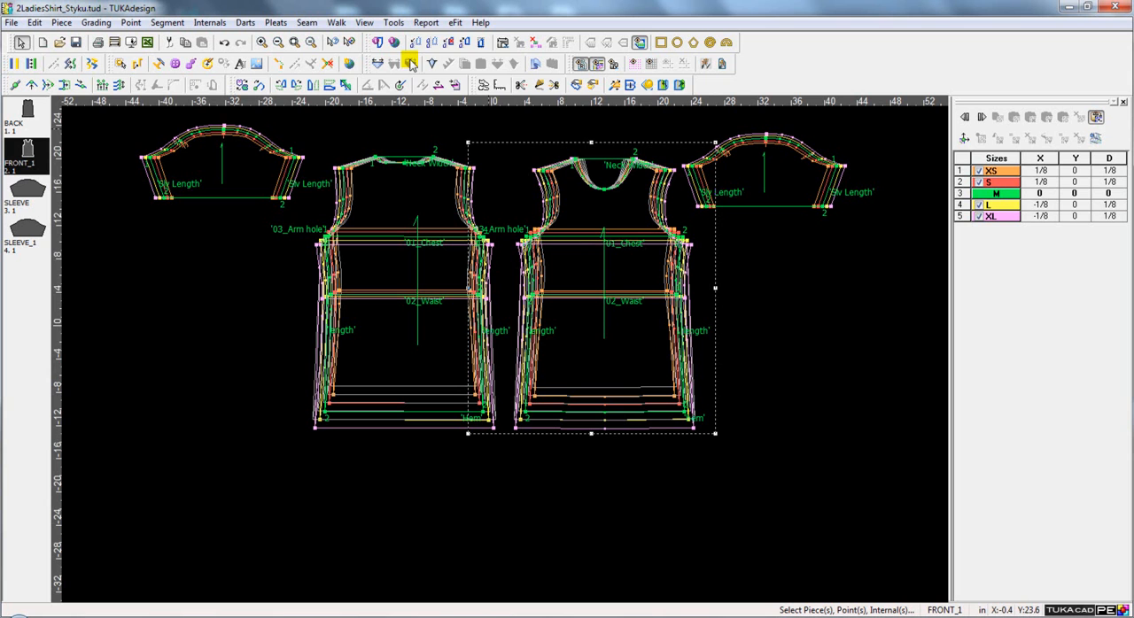
left_click(412, 64)
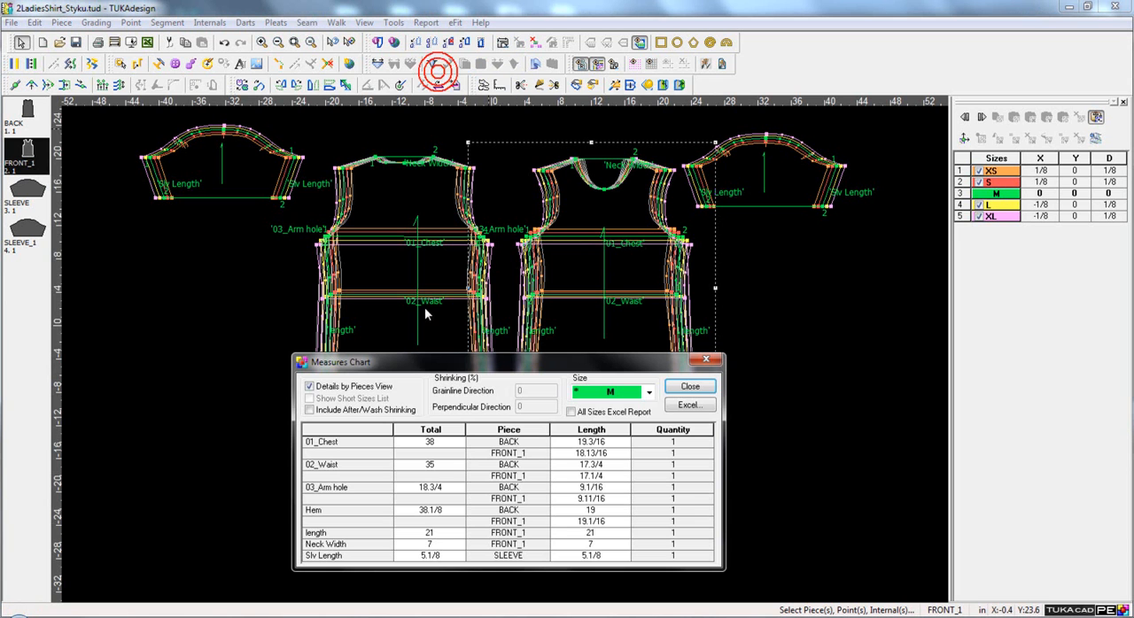
left_click(308, 386)
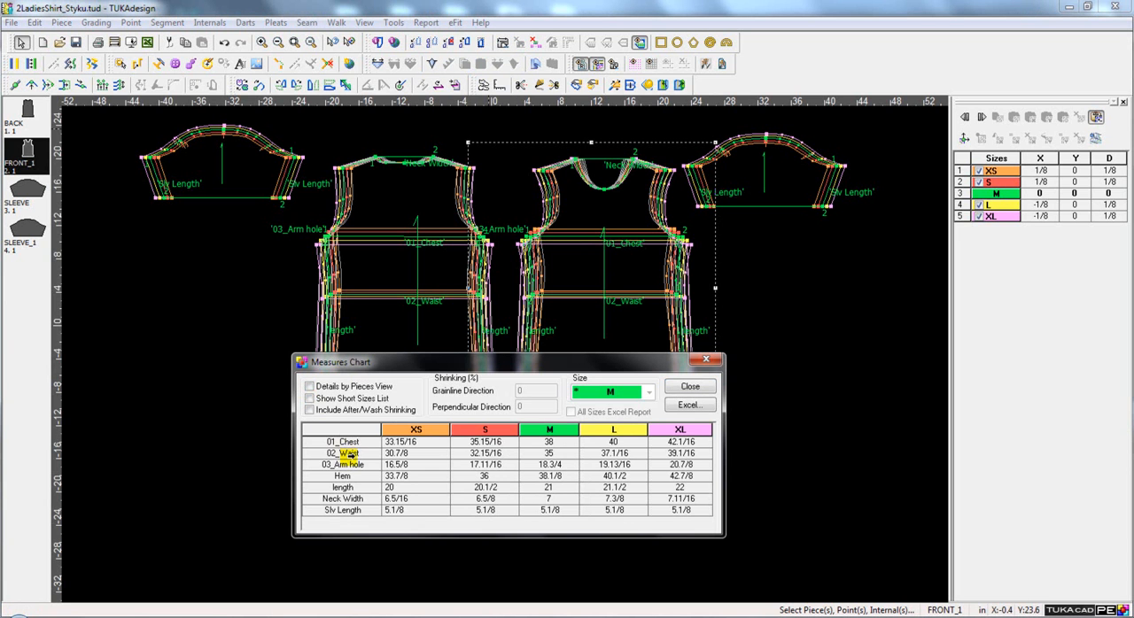